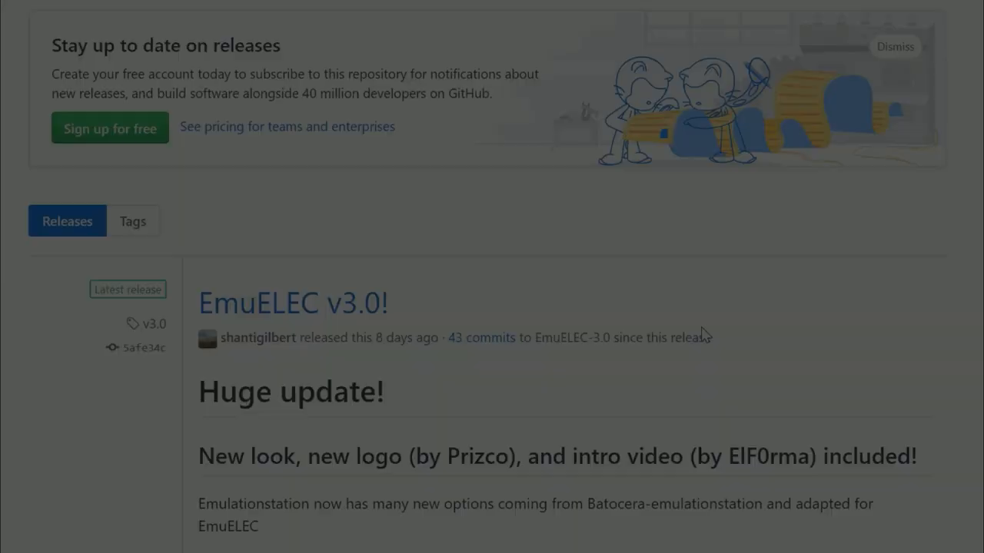
# Scroll the EmuELEC v3.0 release page down to its Assets list
pyautogui.scroll(-3)
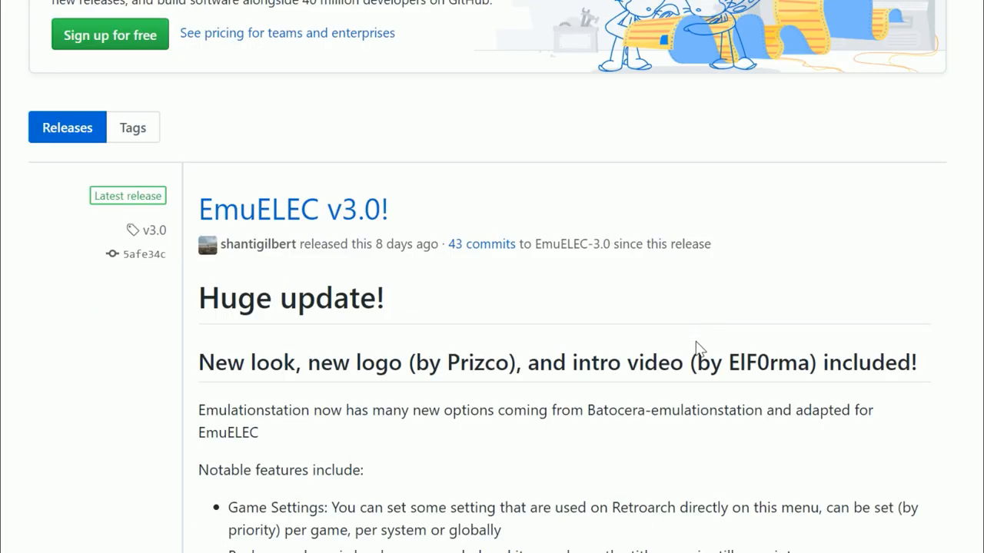
pyautogui.scroll(-3)
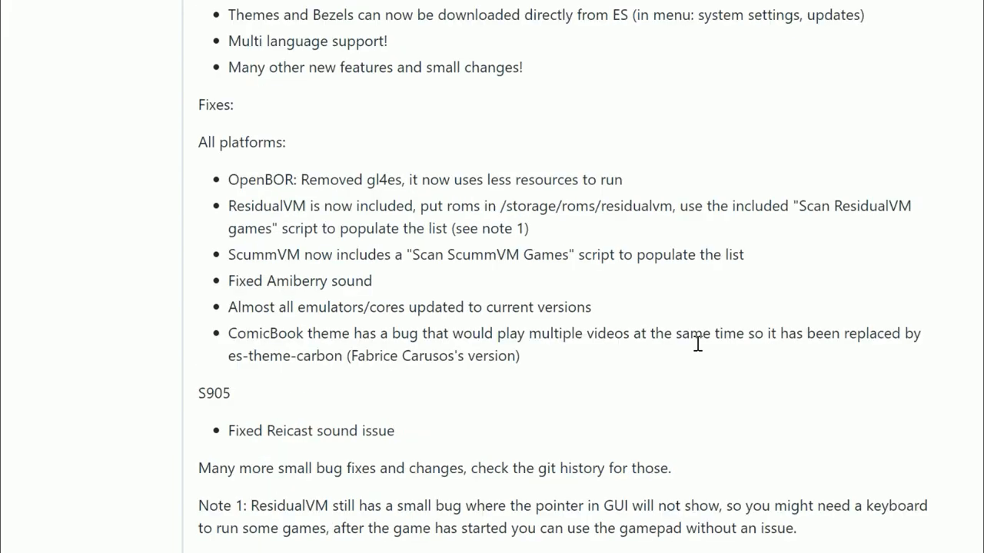
pyautogui.scroll(-3)
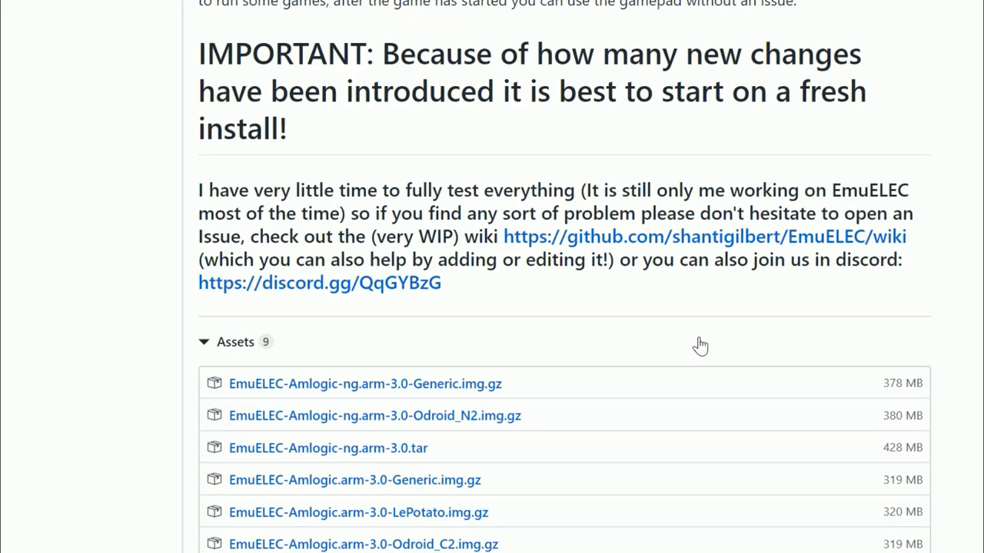
pyautogui.scroll(-3)
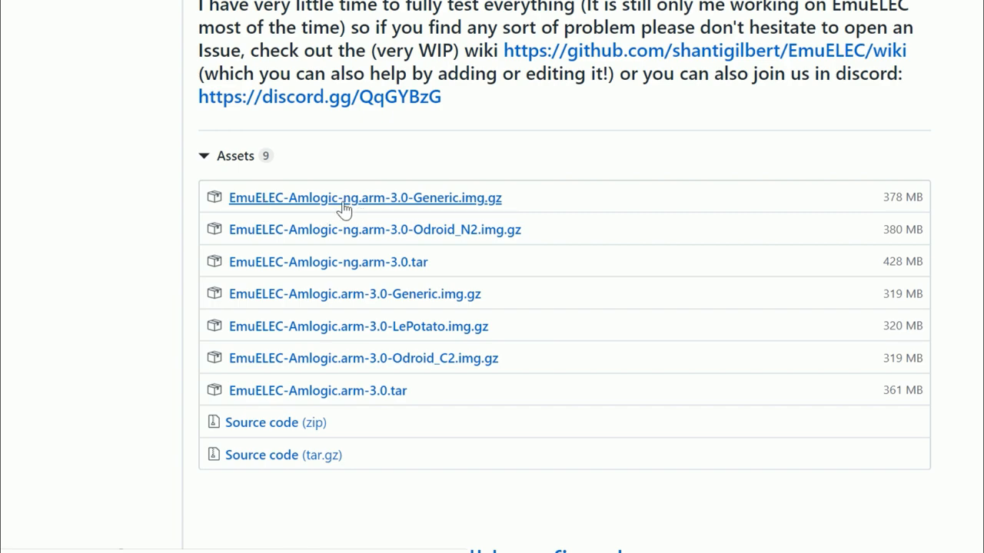
pyautogui.moveTo(344, 240)
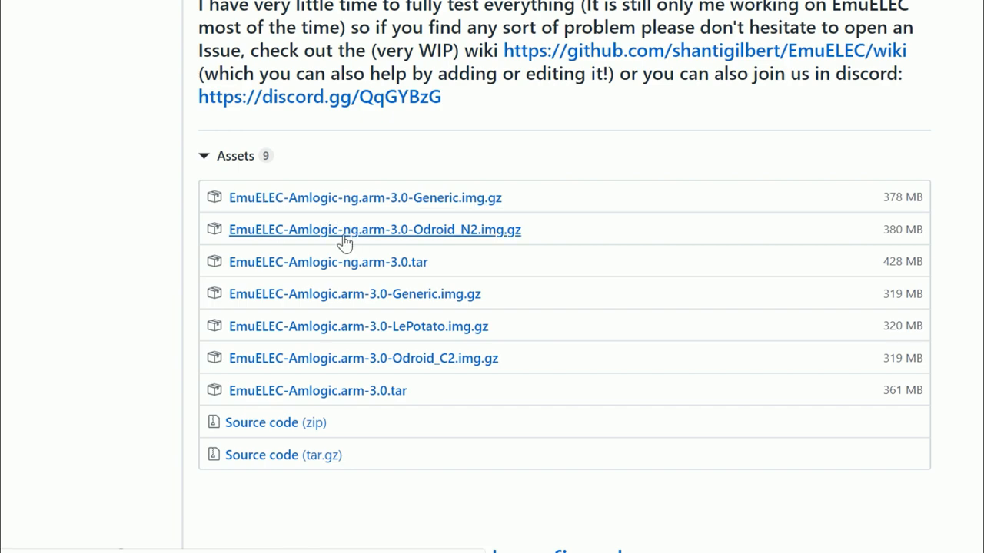
pyautogui.moveTo(348, 269)
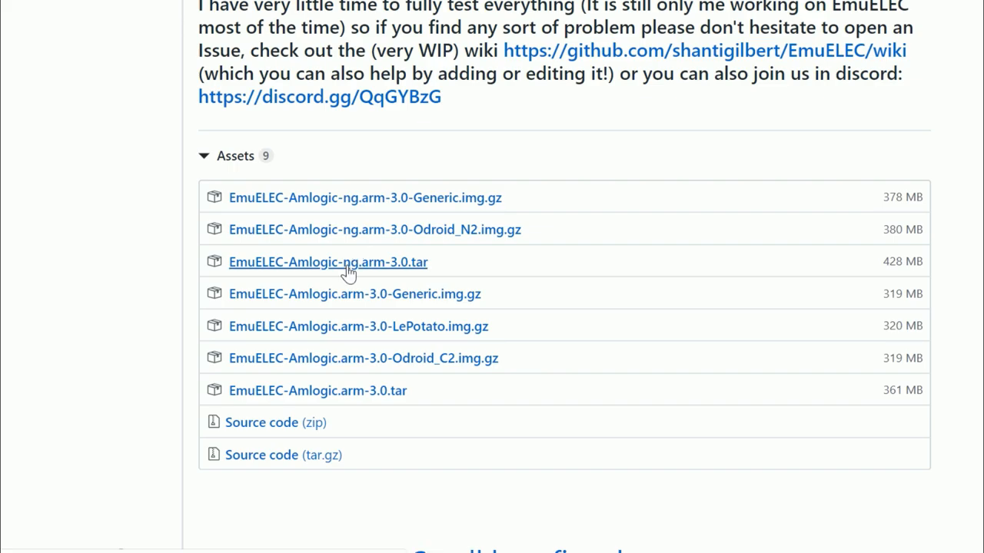
pyautogui.moveTo(372, 210)
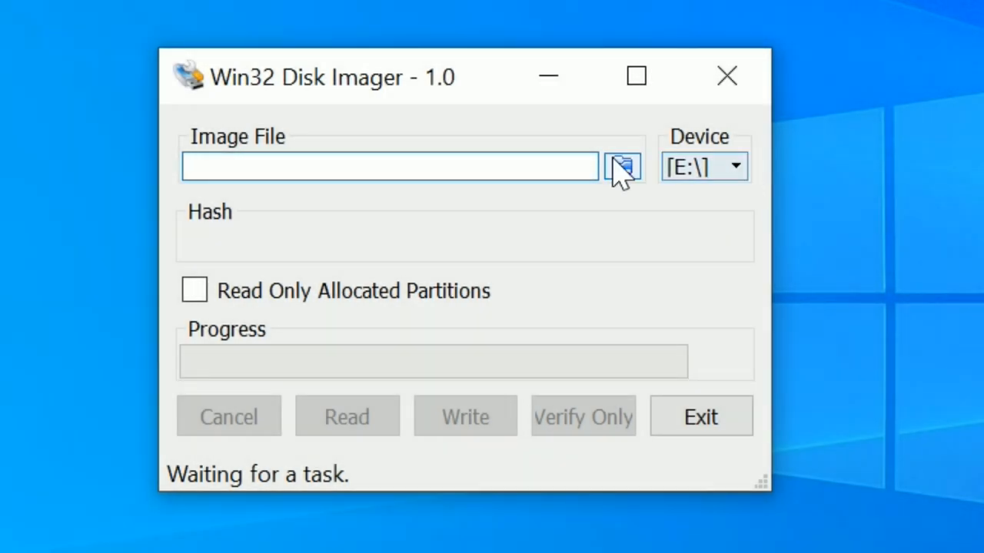
# Select the EmuELEC-Amlogic arm-3.0 Generic image from the Desktop as the image file
pyautogui.click(621, 166)
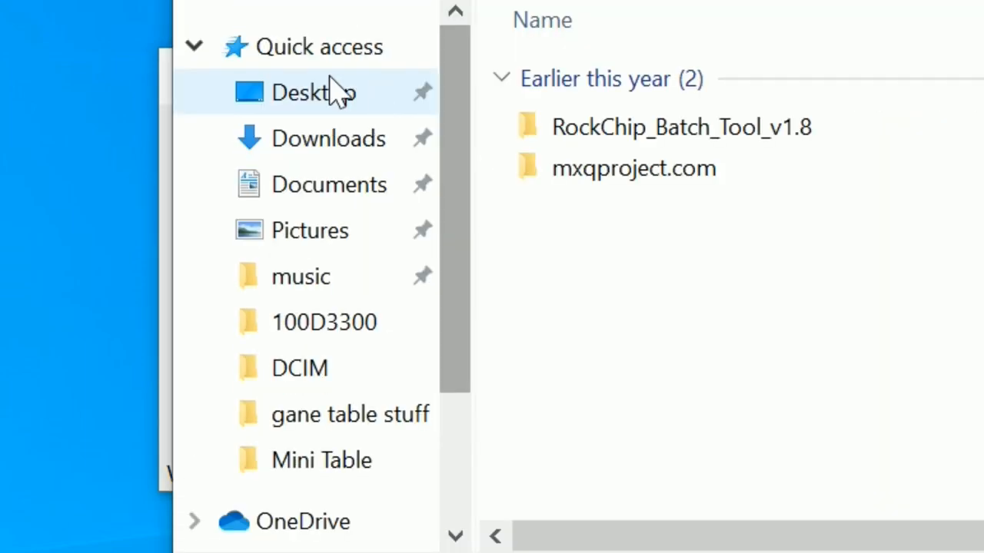
pyautogui.click(314, 93)
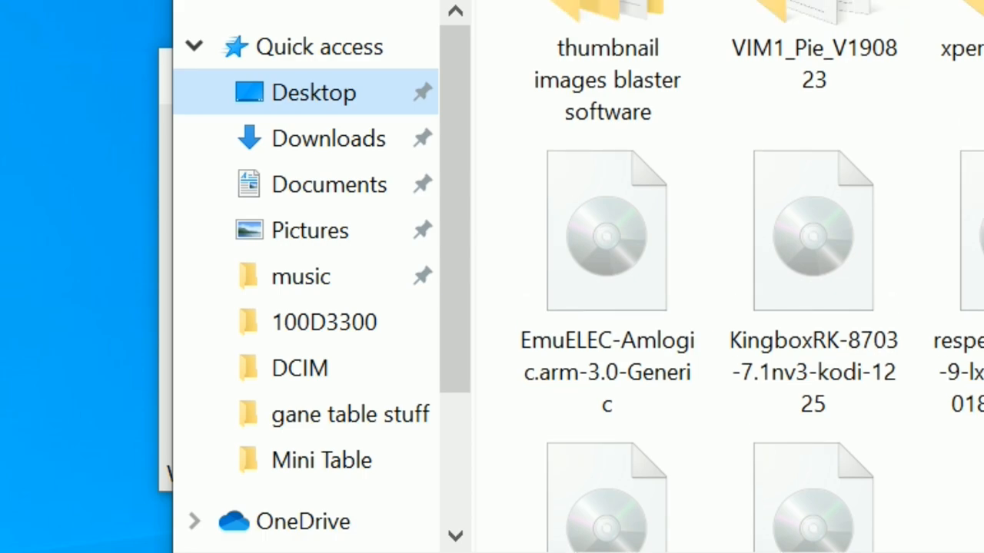
pyautogui.click(606, 230)
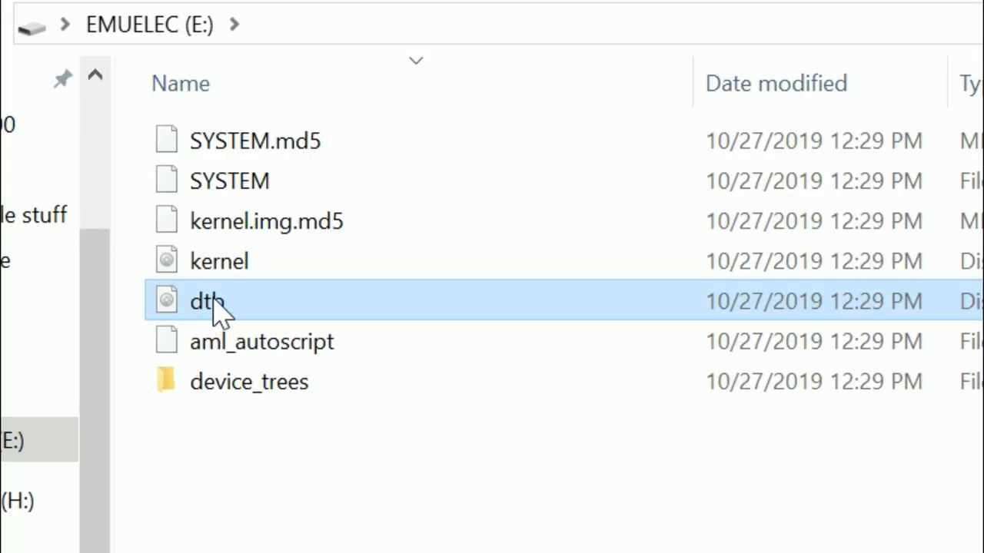
# Inspect the dtb file's options and select the device_trees folder on EMUELEC (E:)
pyautogui.rightClick(203, 300)
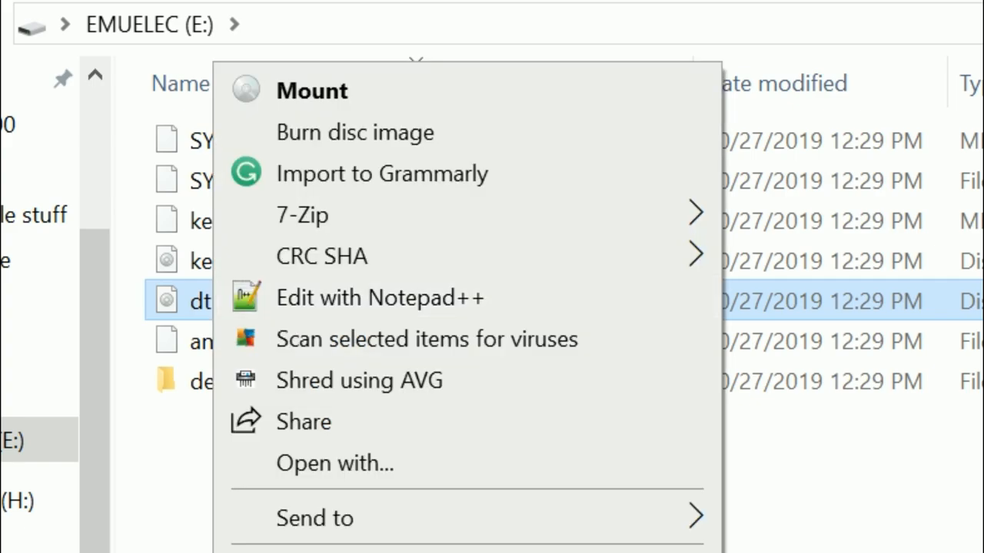
pyautogui.click(249, 381)
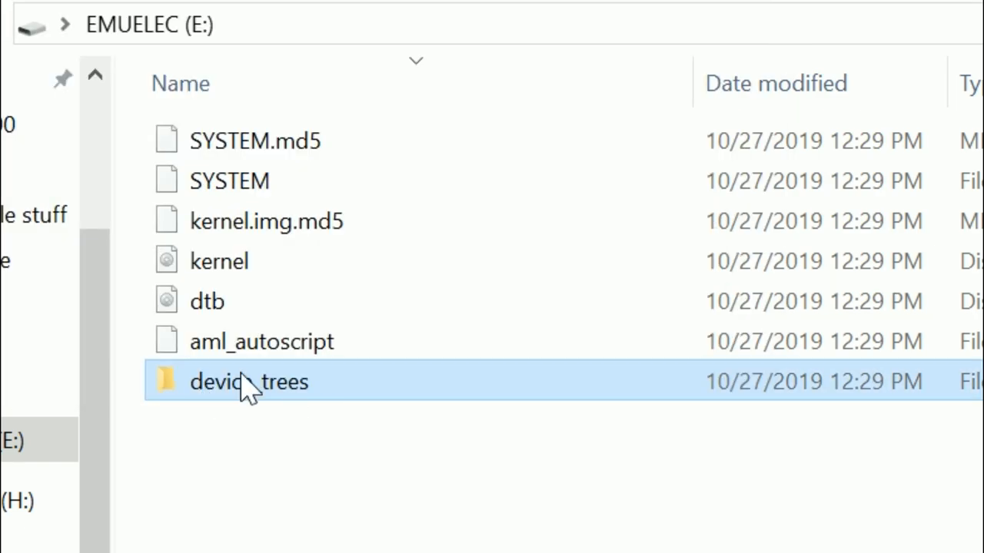
pyautogui.moveTo(181, 397)
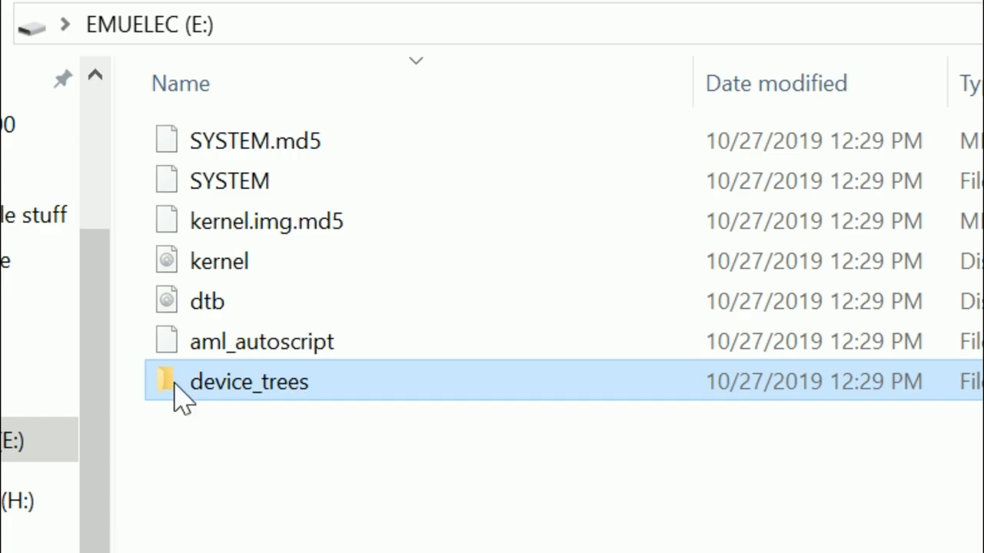
# Enter device_trees and select gxl_p281_1g.dtb among the .dtb files
pyautogui.doubleClick(249, 381)
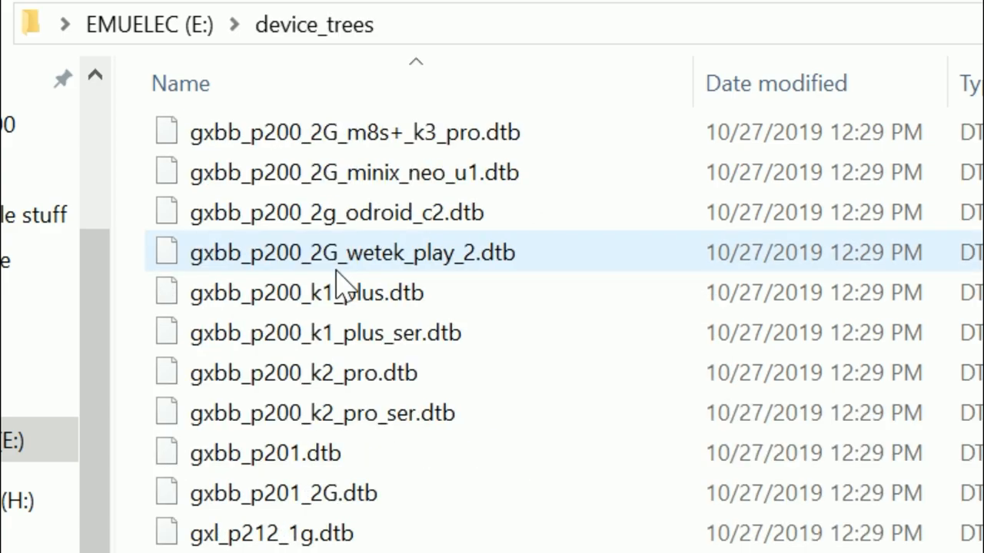
pyautogui.scroll(-3)
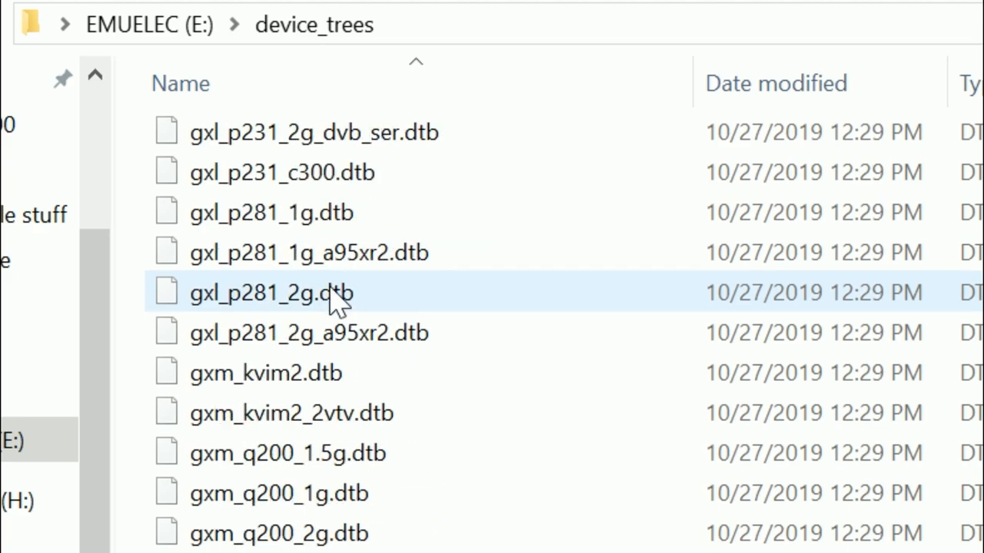
pyautogui.click(271, 213)
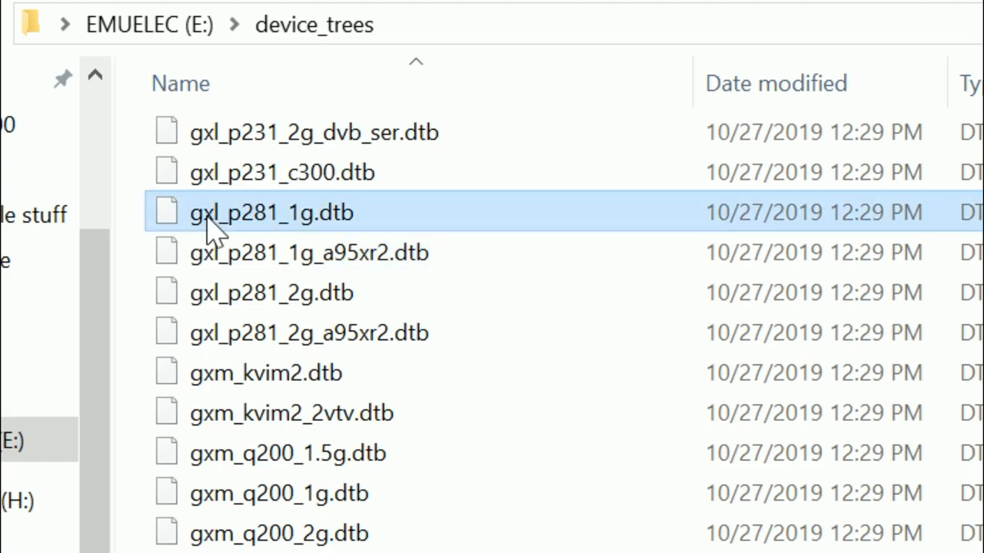
pyautogui.moveTo(258, 218)
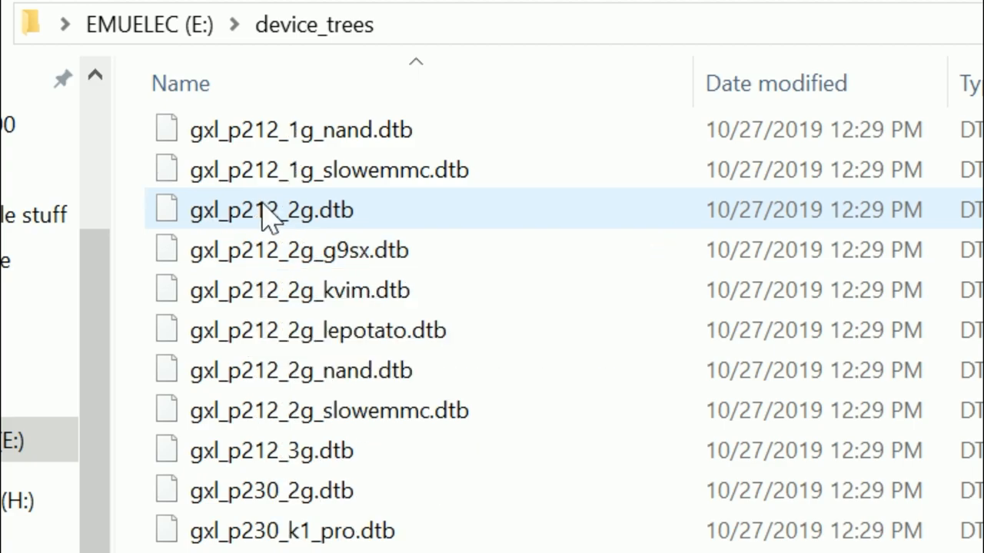
pyautogui.moveTo(315, 227)
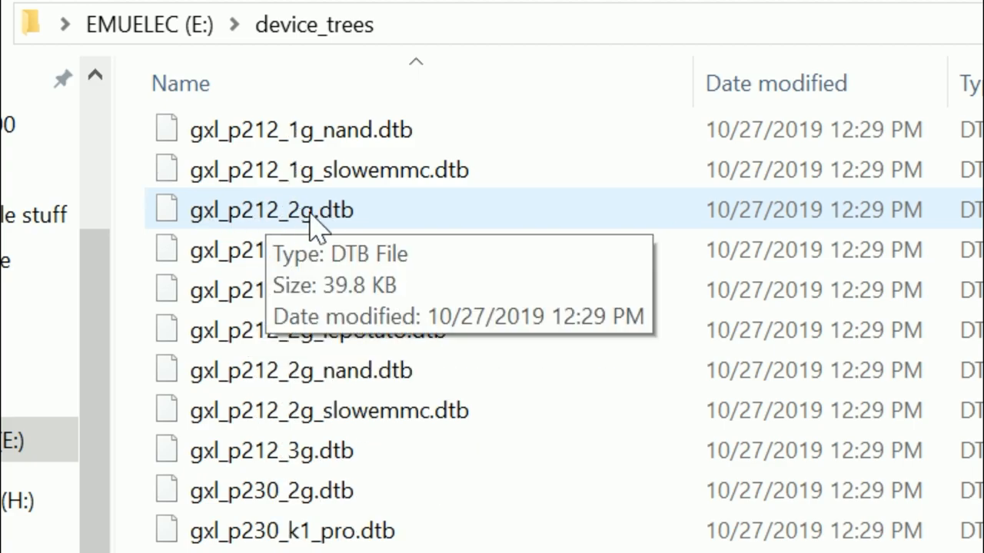
# Check gxl_p212_2g.dtb's options, then reselect gxl_p281_1g.dtb further down the list
pyautogui.scroll(-3)
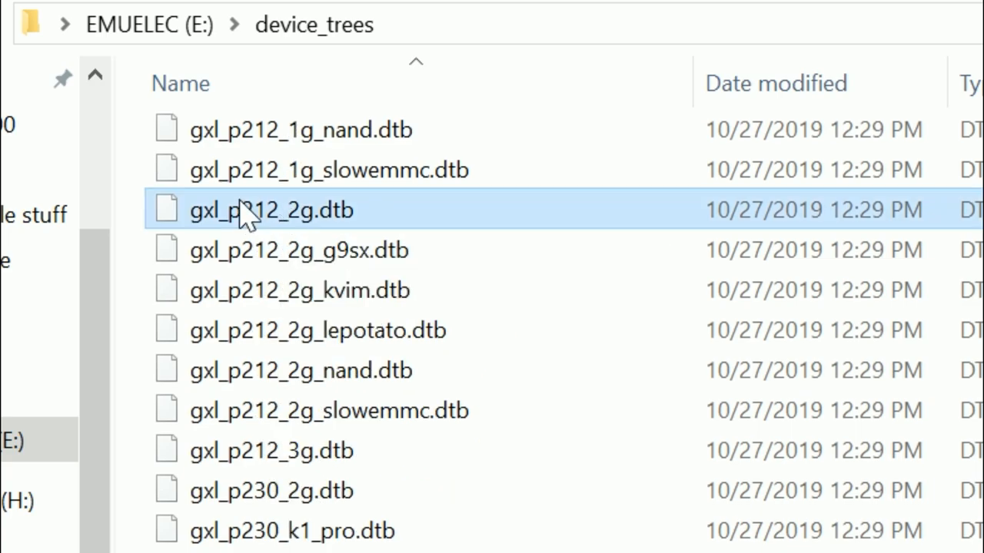
pyautogui.rightClick(270, 209)
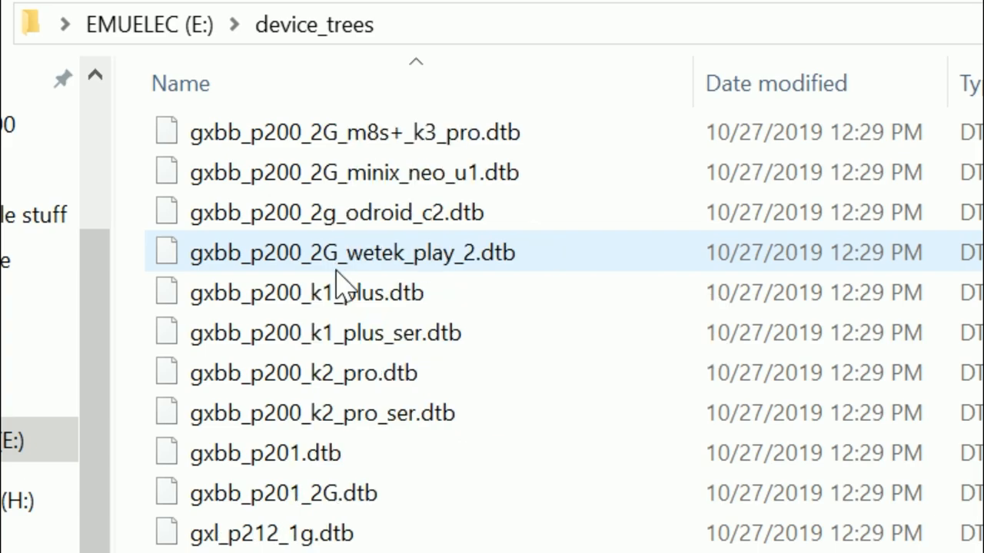
pyautogui.scroll(-3)
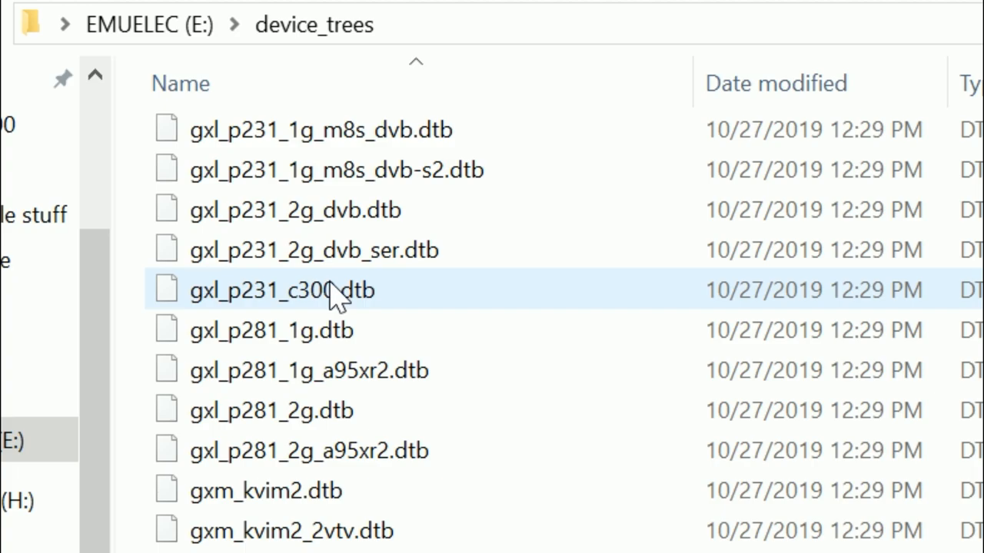
pyautogui.scroll(-3)
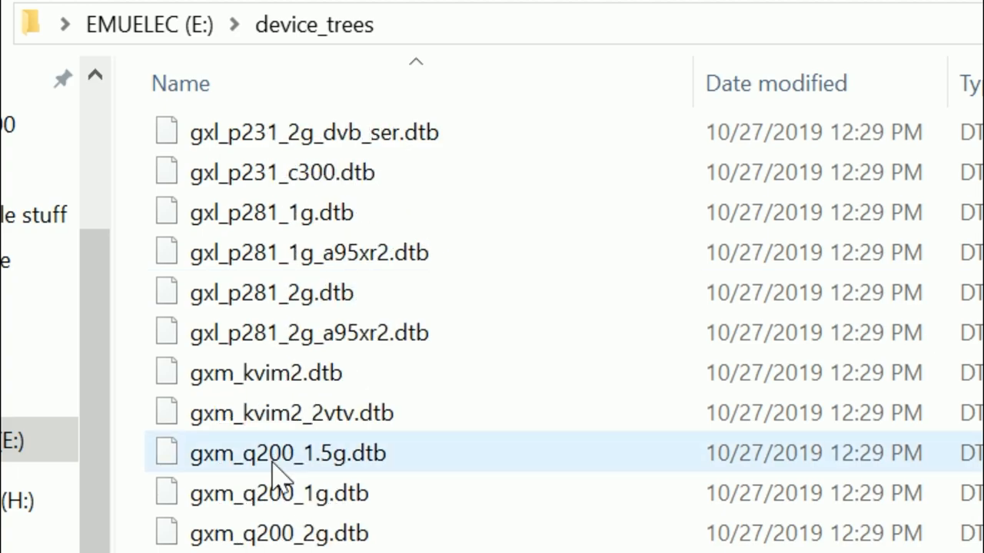
pyautogui.click(271, 212)
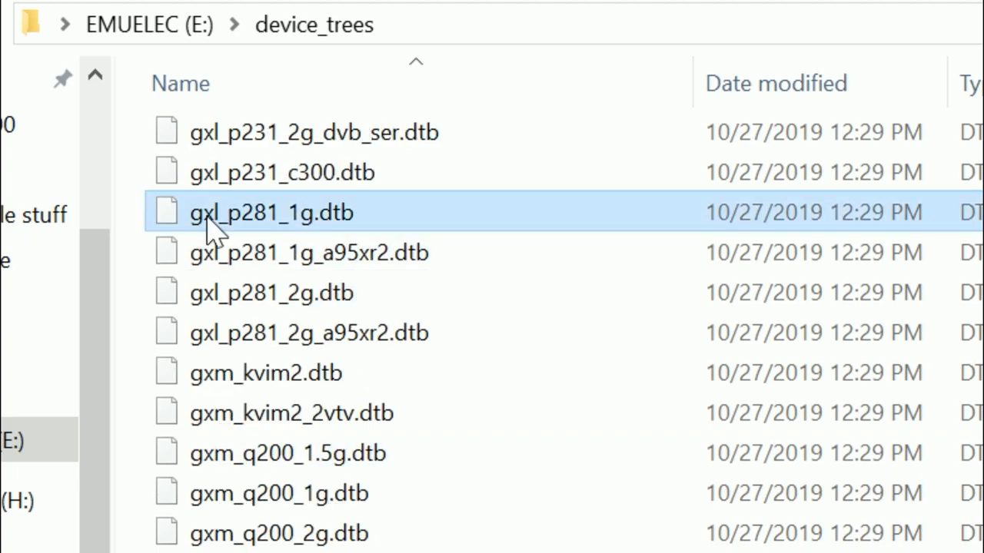
pyautogui.moveTo(254, 221)
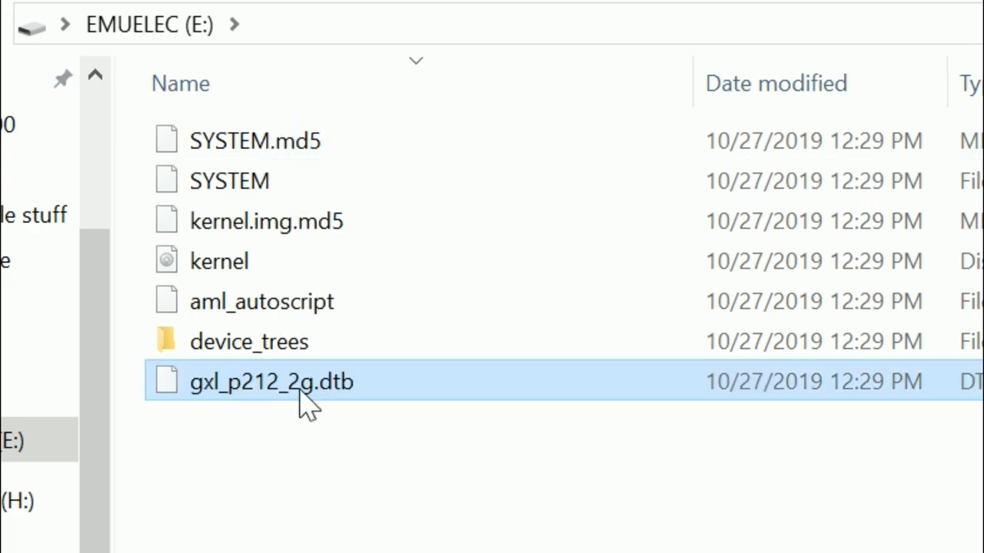
# Rename gxl_p212_2g.dtb to dtb.img
pyautogui.rightClick(271, 381)
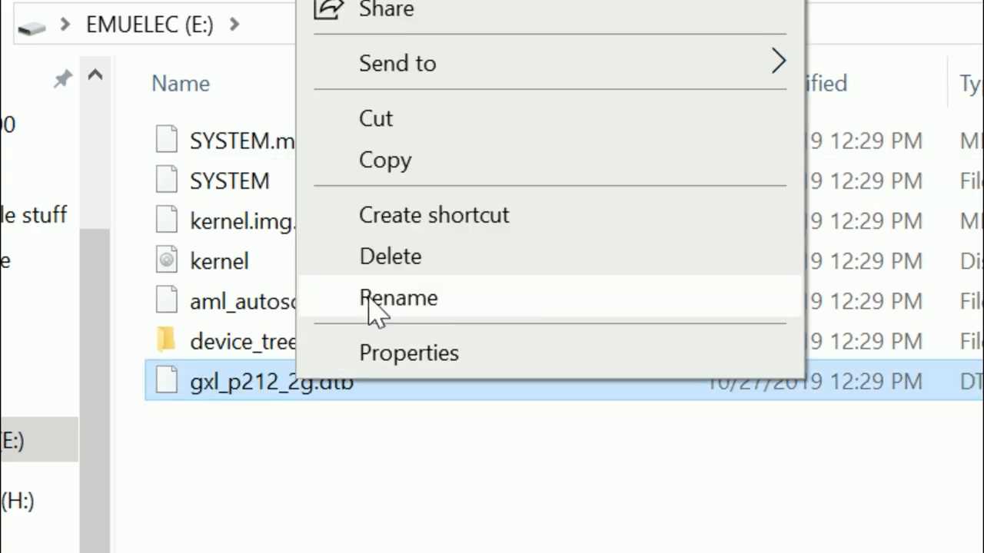
pyautogui.click(398, 298)
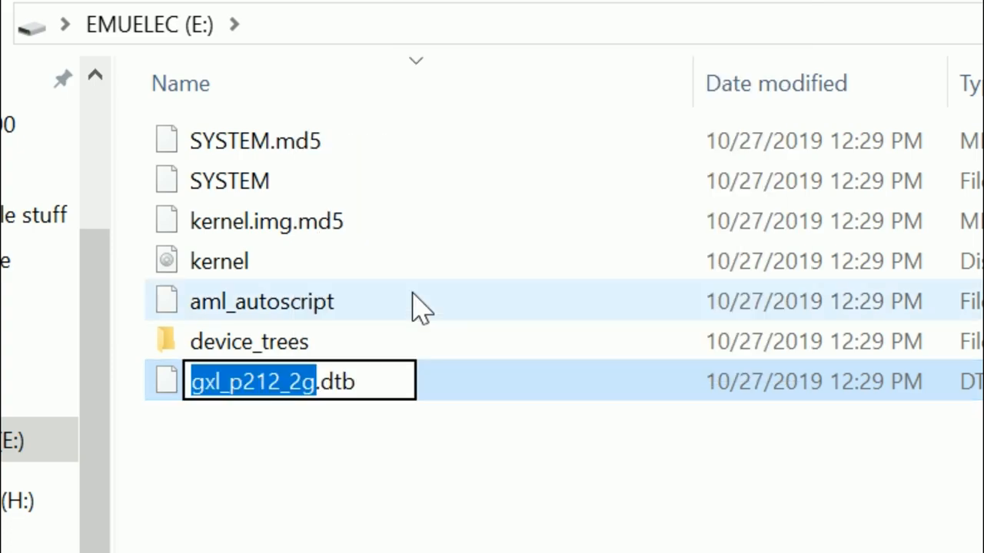
pyautogui.write('dtb')
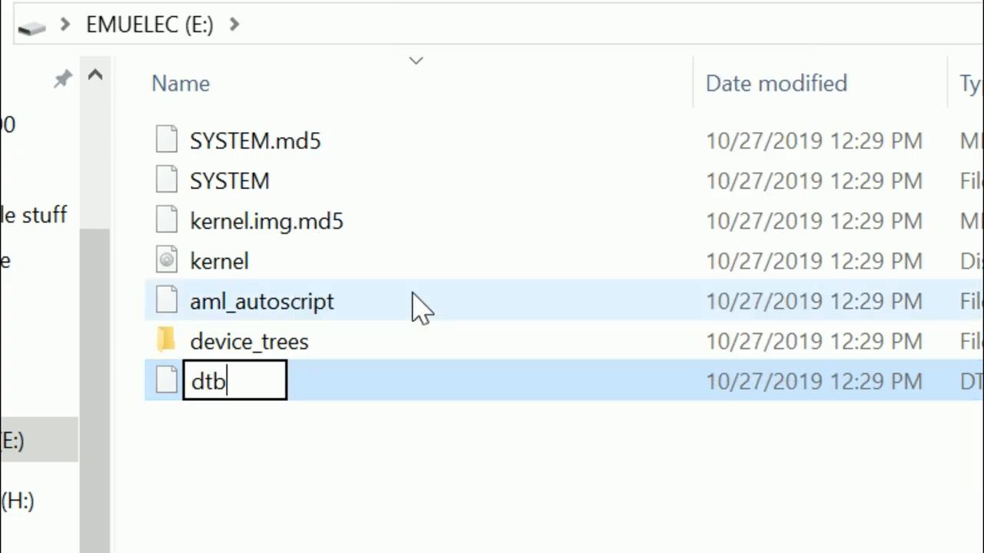
pyautogui.write('.img')
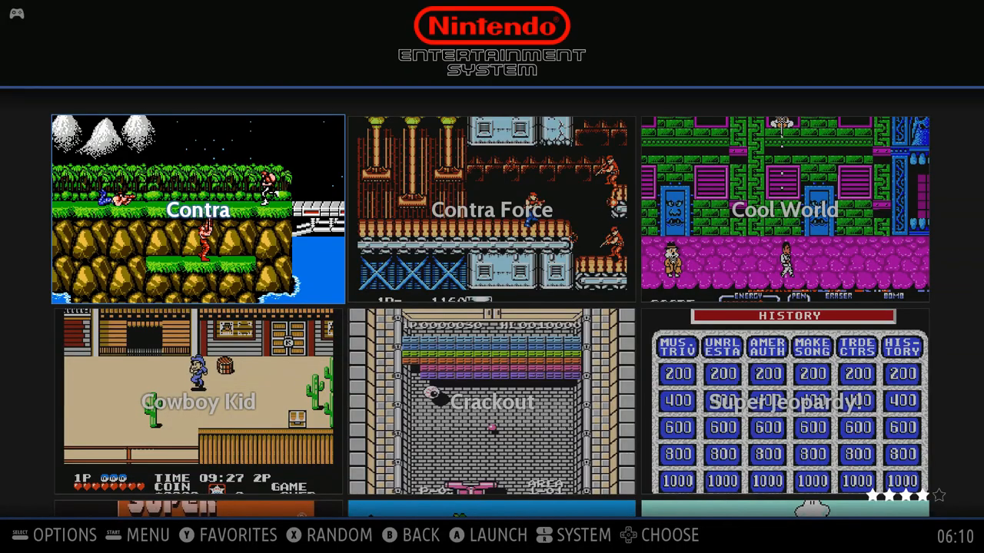
# Browse down the booted EmuELEC system list to the Nintendo Entertainment System collection
pyautogui.scroll(-3)
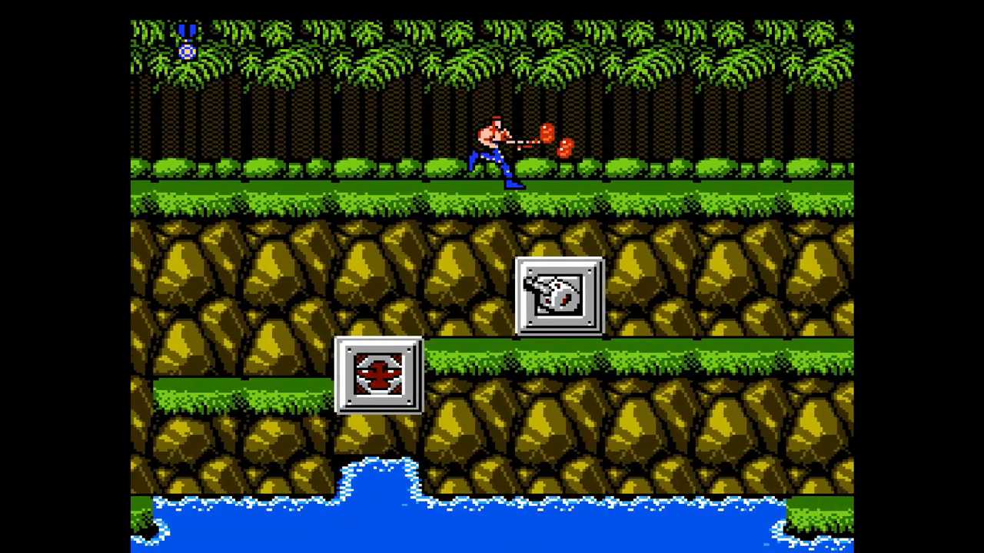
# Launch Contra from the NES games grid with Start
pyautogui.press('start')
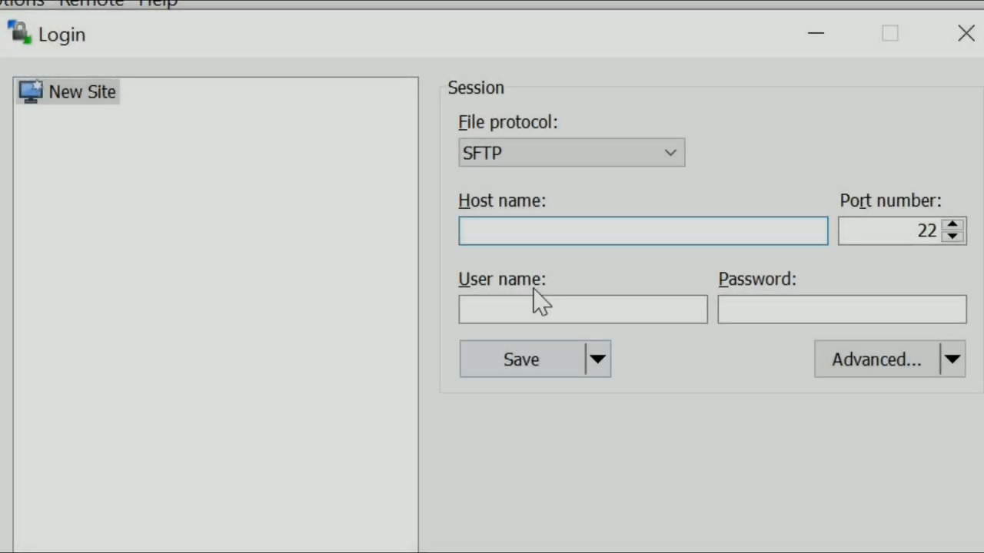
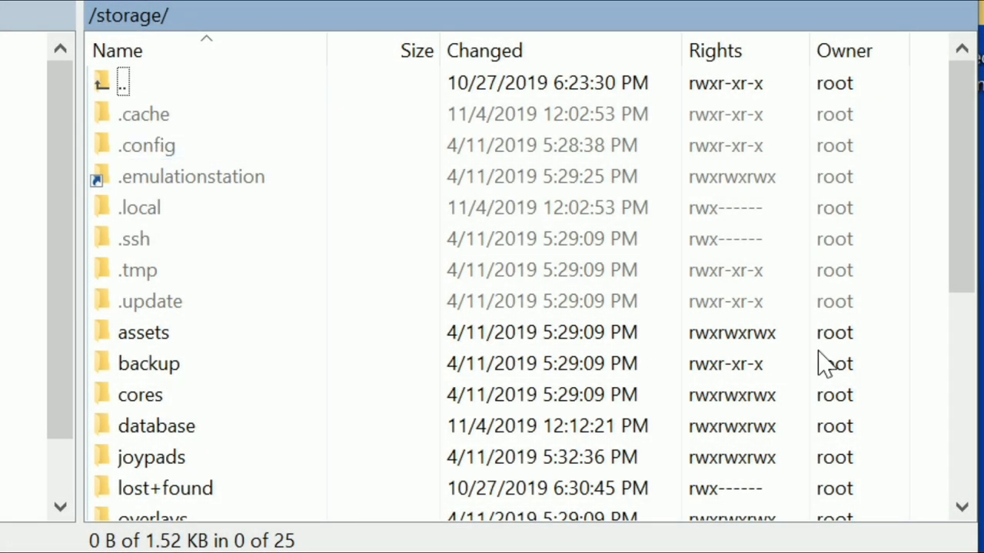
pyautogui.scroll(-3)
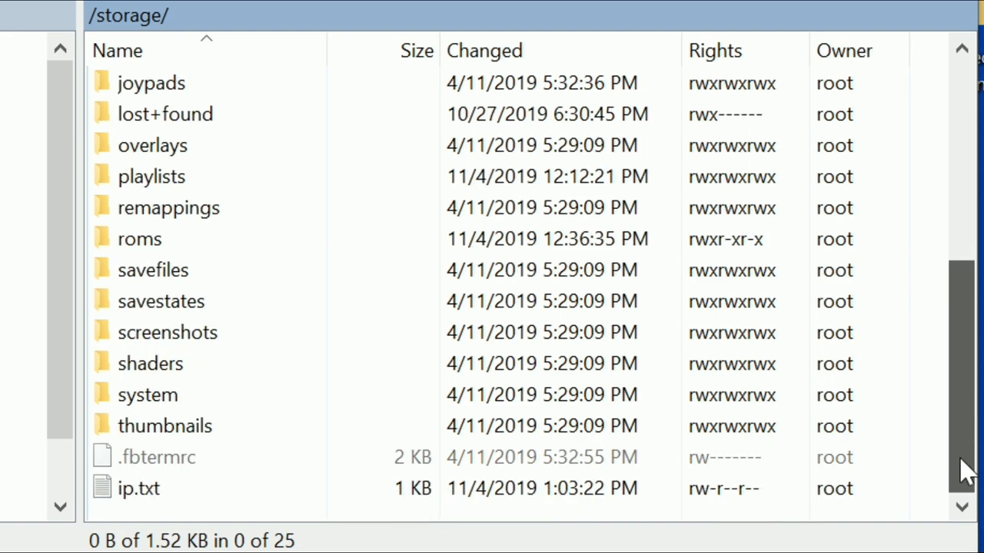
pyautogui.moveTo(446, 342)
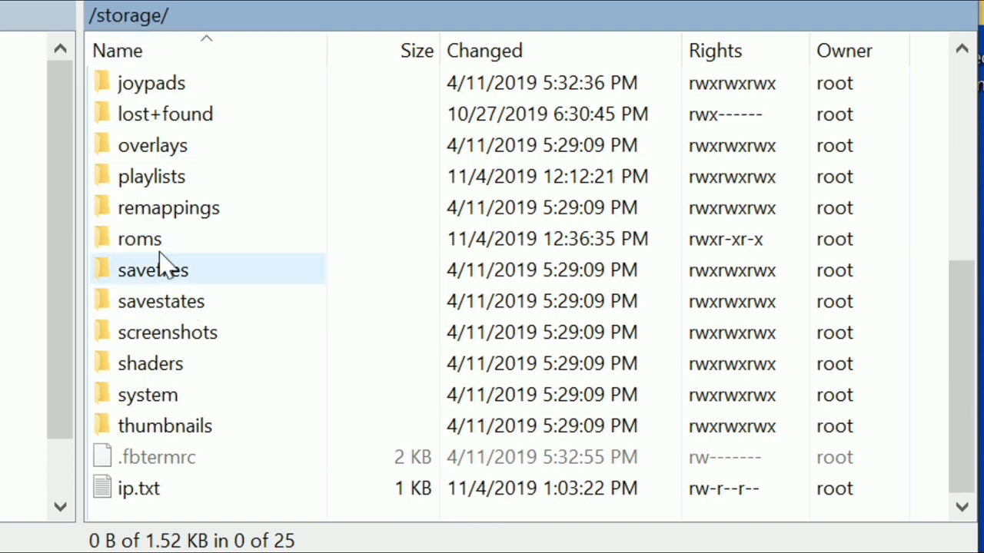
pyautogui.click(140, 238)
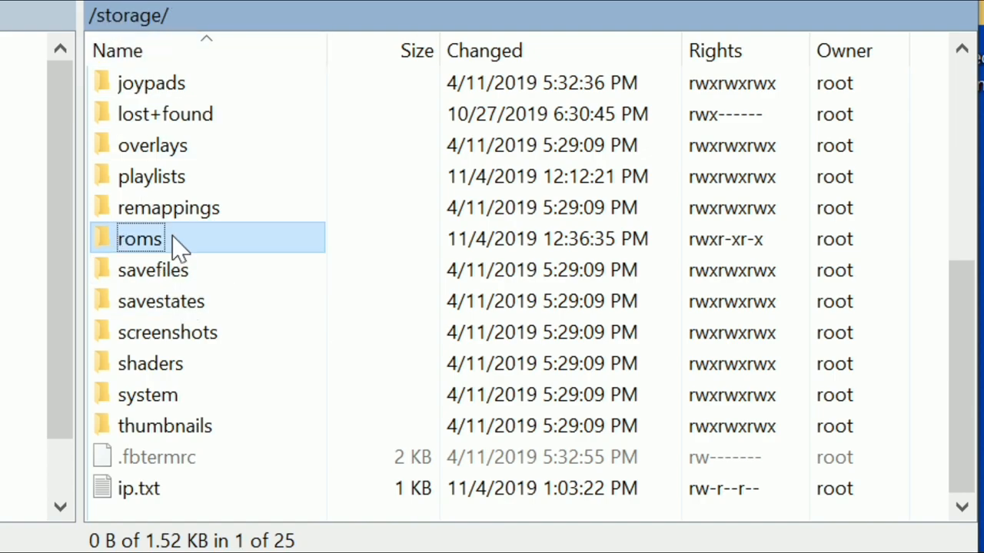
pyautogui.doubleClick(139, 239)
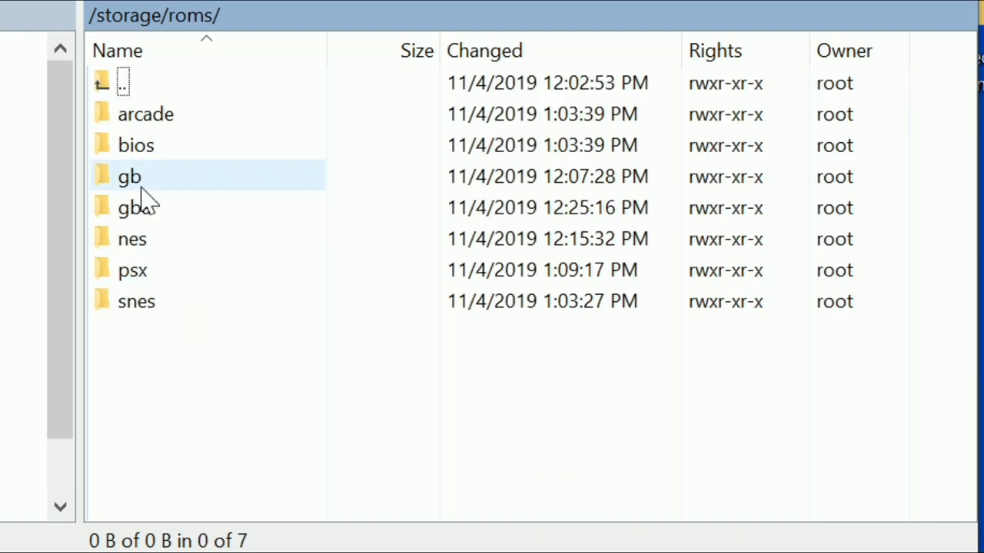
pyautogui.click(131, 207)
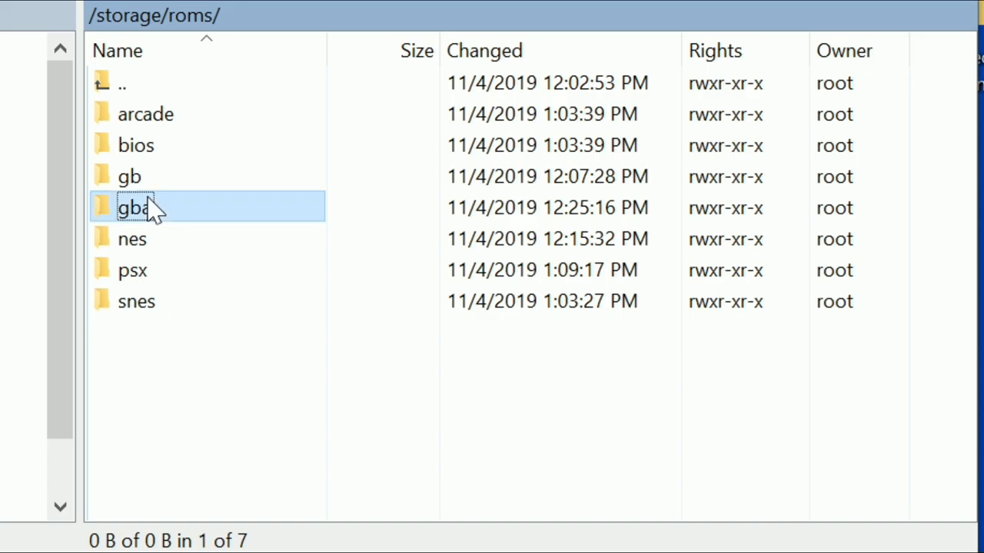
pyautogui.doubleClick(129, 208)
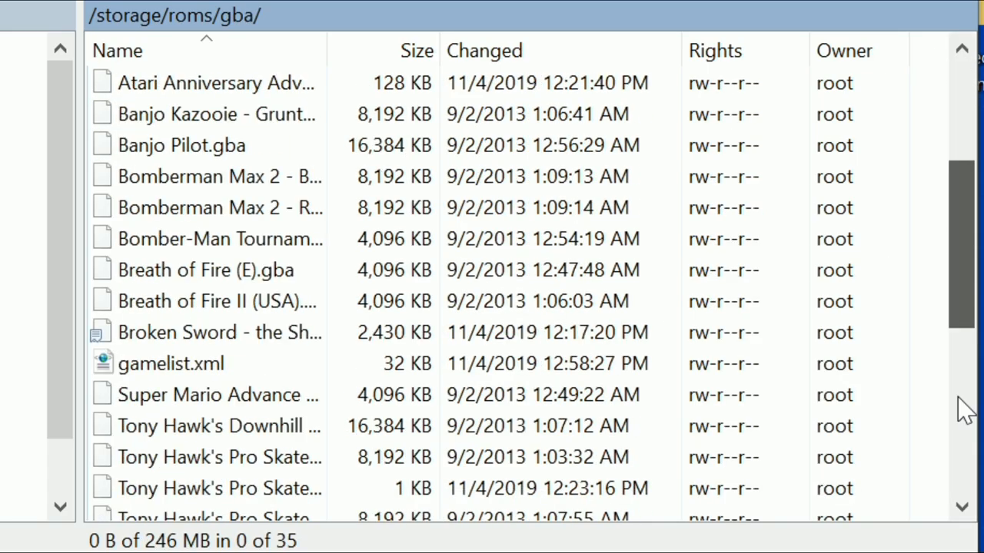
pyautogui.click(116, 51)
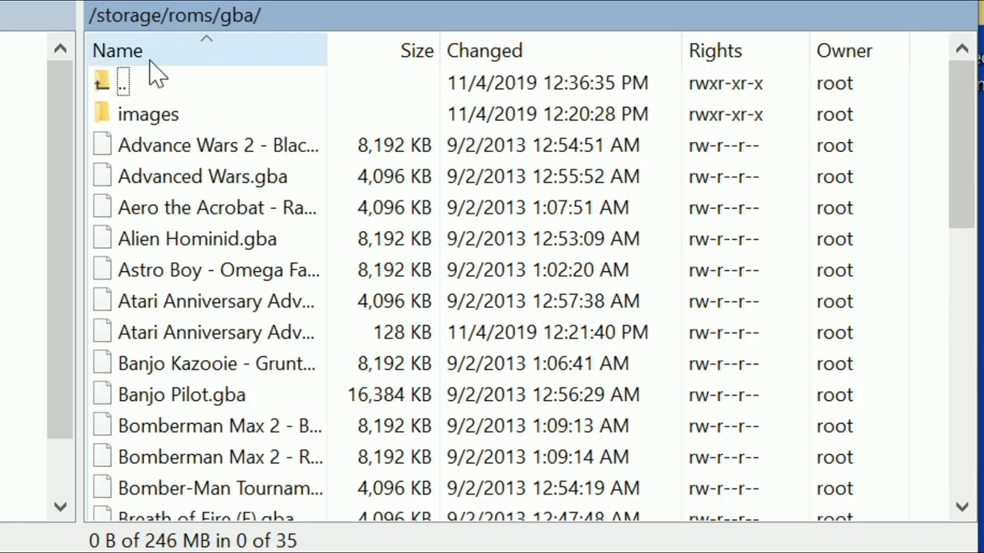
pyautogui.doubleClick(138, 83)
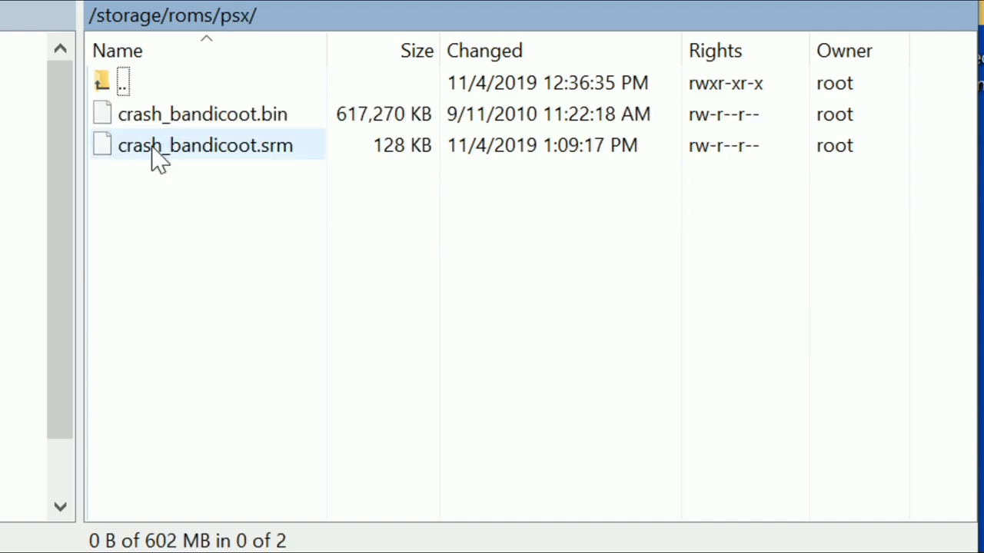
pyautogui.click(203, 114)
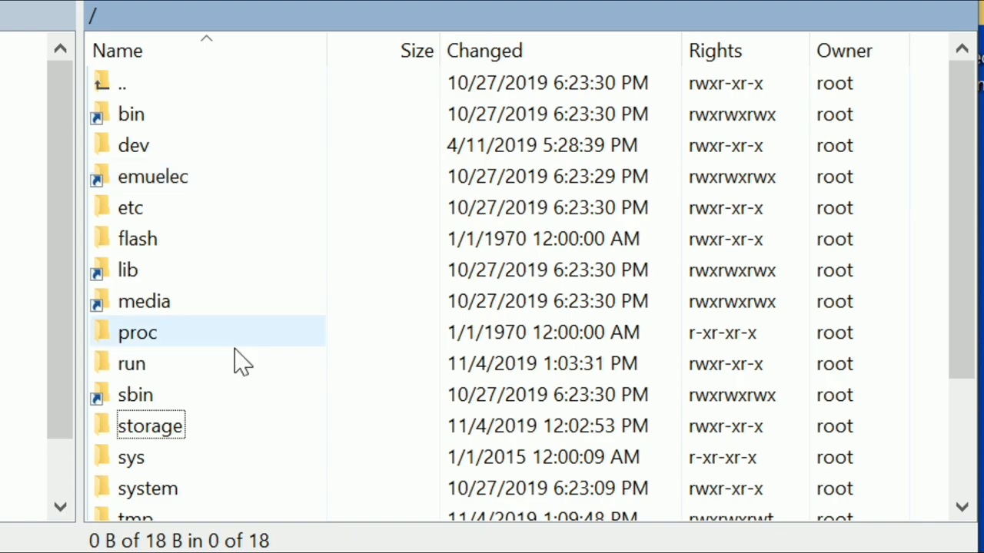
pyautogui.scroll(-3)
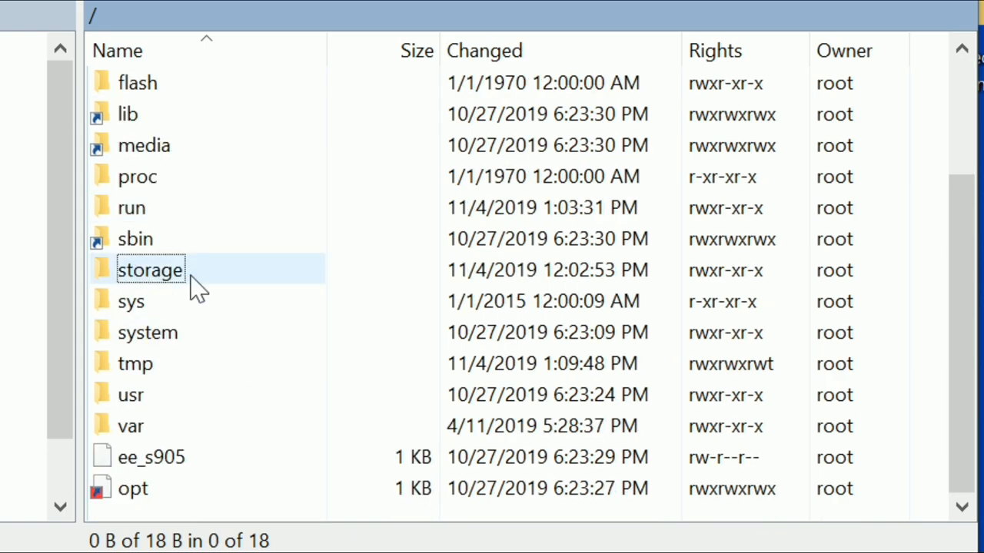
pyautogui.click(150, 271)
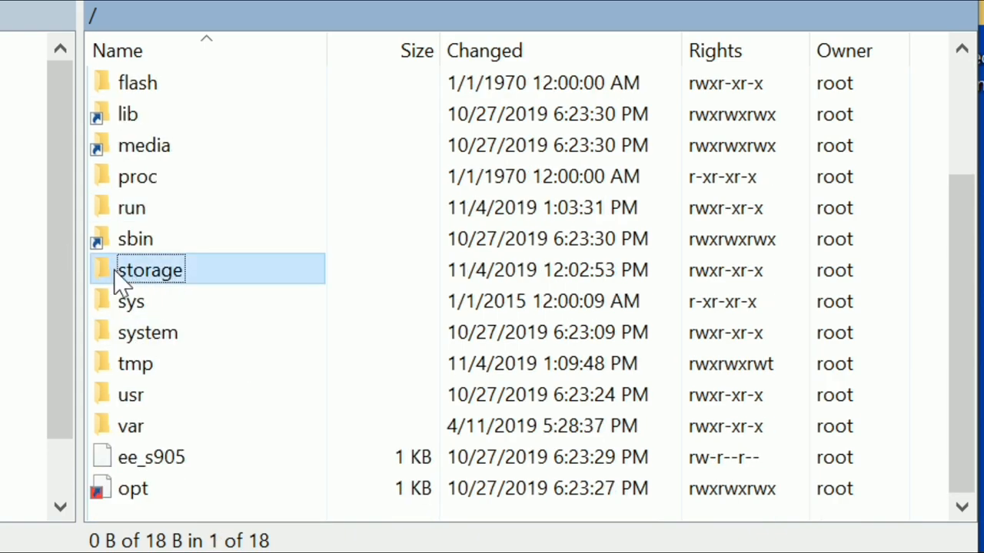
pyautogui.doubleClick(149, 270)
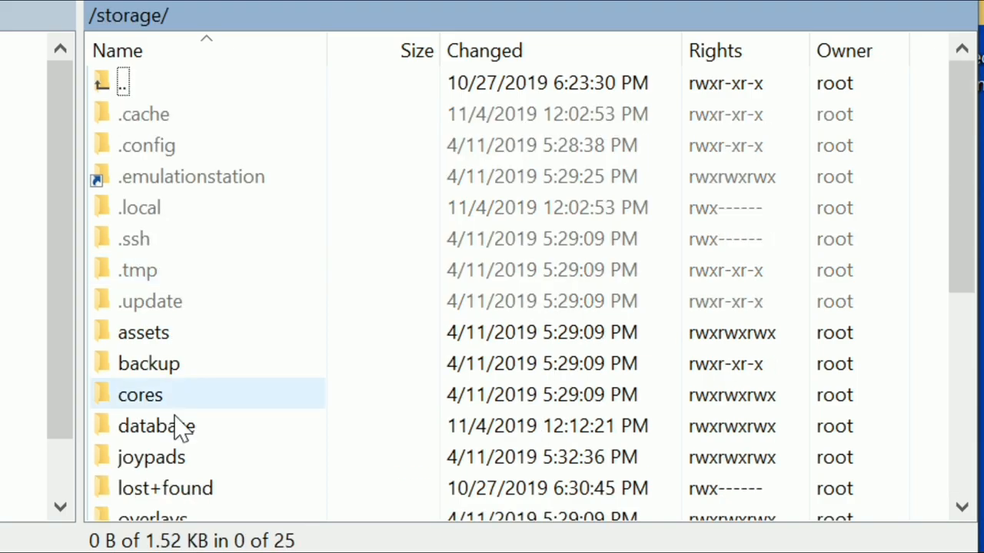
pyautogui.scroll(-3)
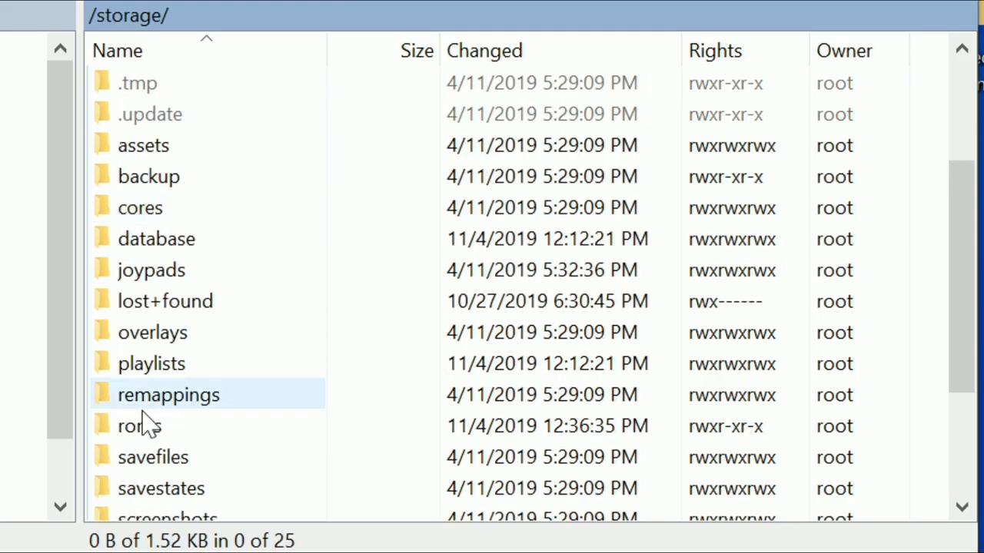